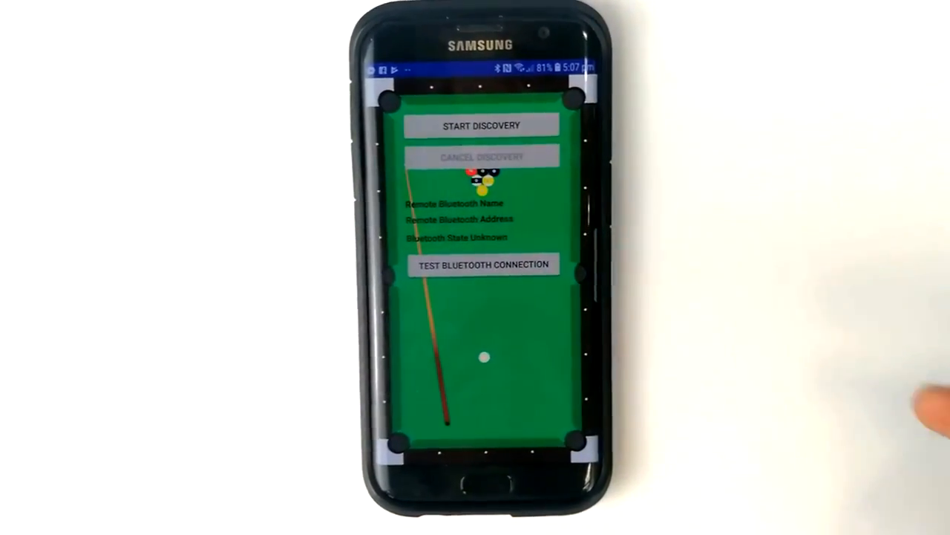
- Return from the Bluetooth setup screen to the SnookMe main menu
click(484, 125)
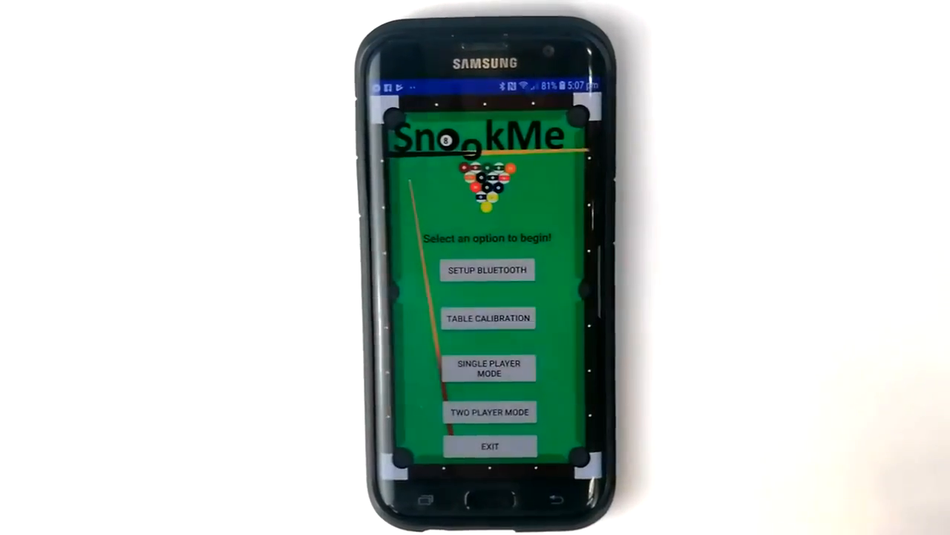
click(490, 318)
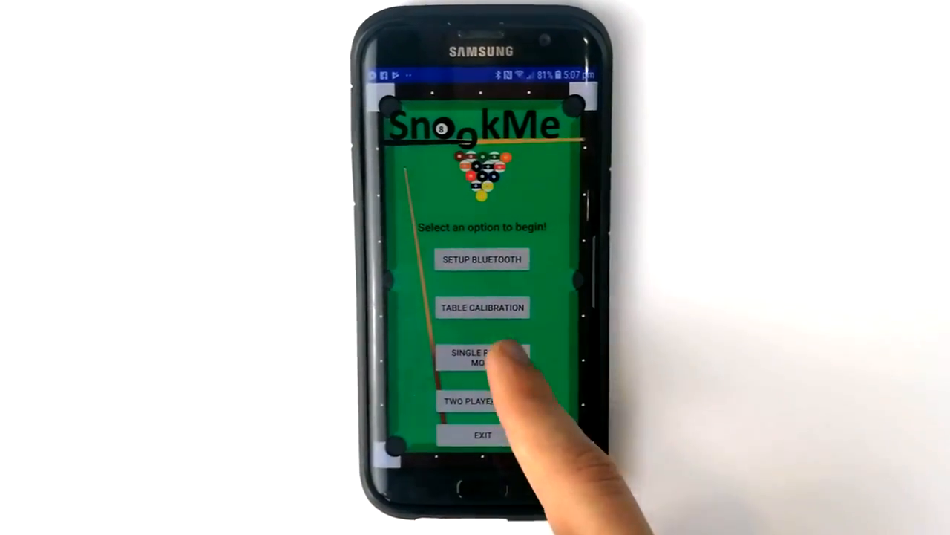
- Start Single Player Mode so the game table with cue ball appears
click(483, 360)
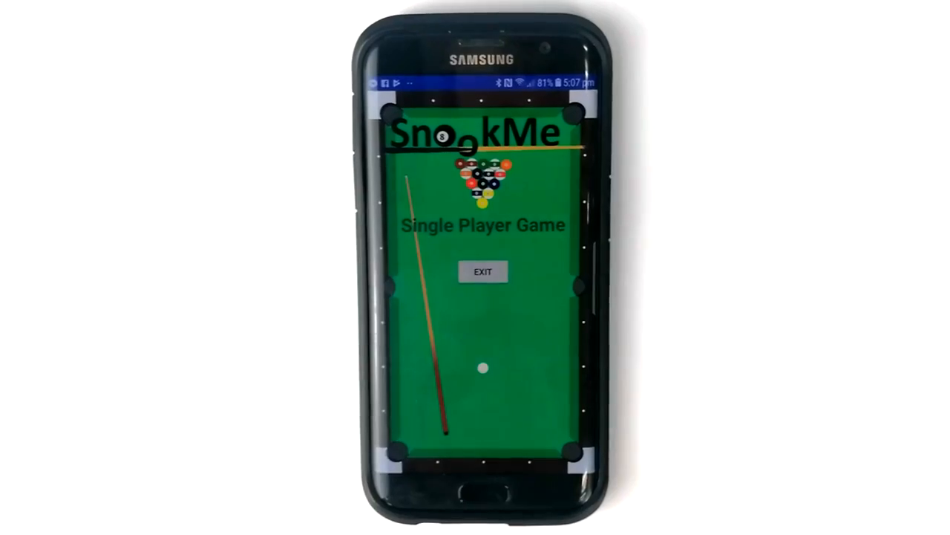